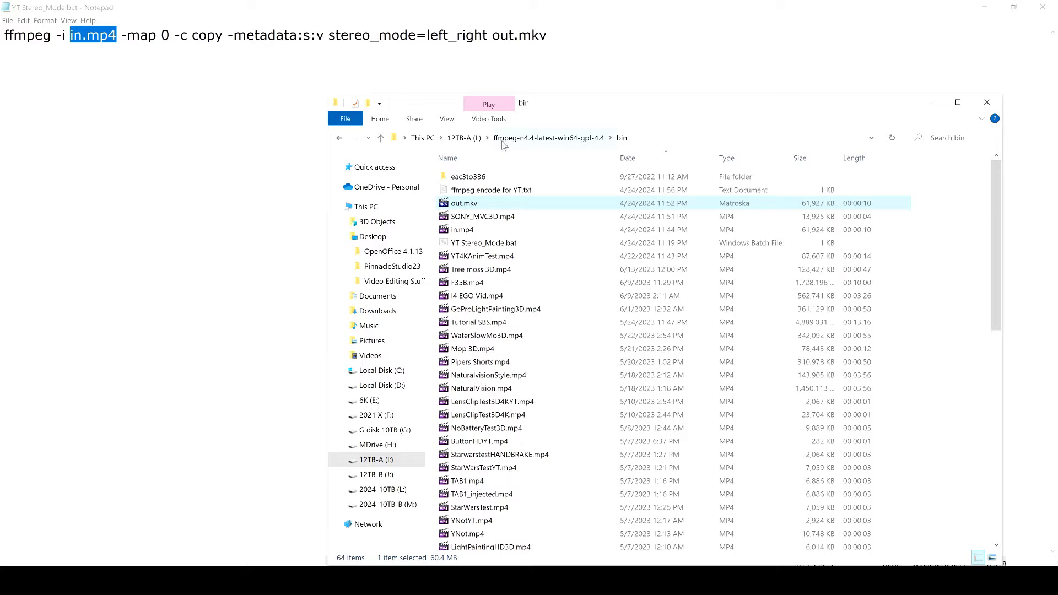
pyautogui.moveTo(575, 140)
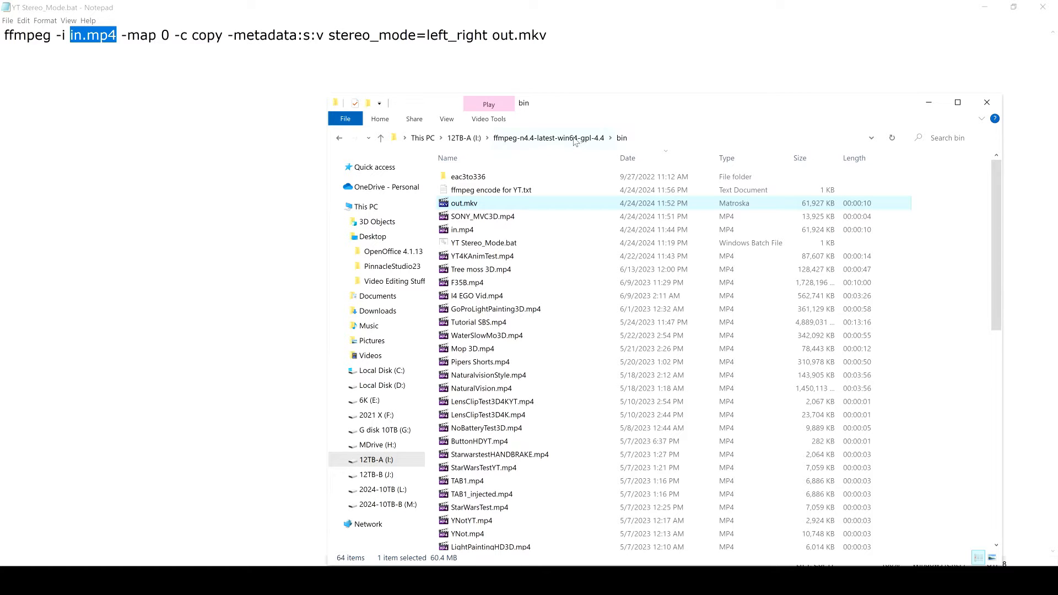
pyautogui.moveTo(553, 170)
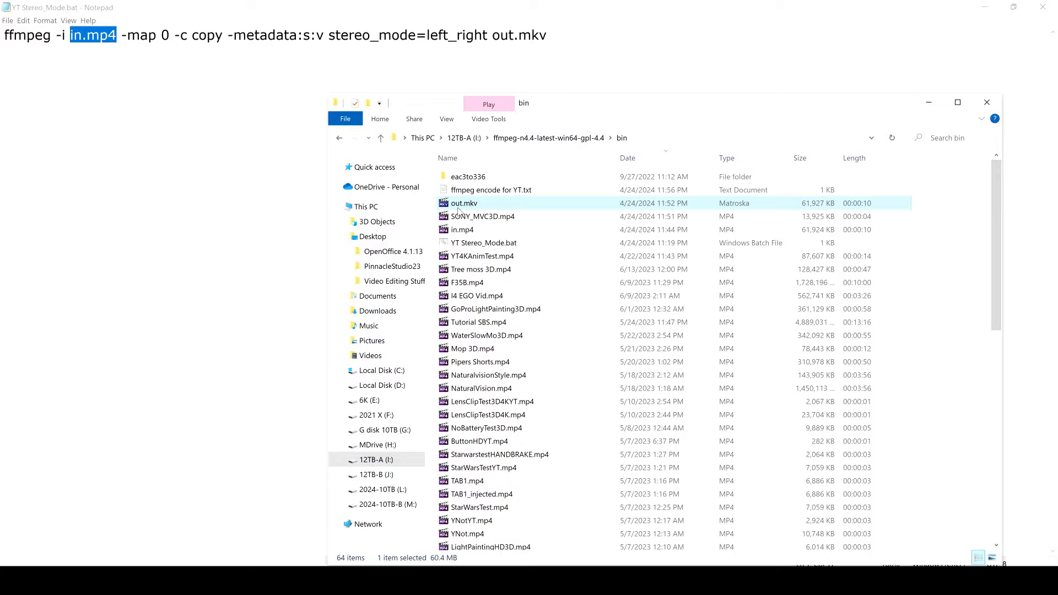
pyautogui.moveTo(482, 242)
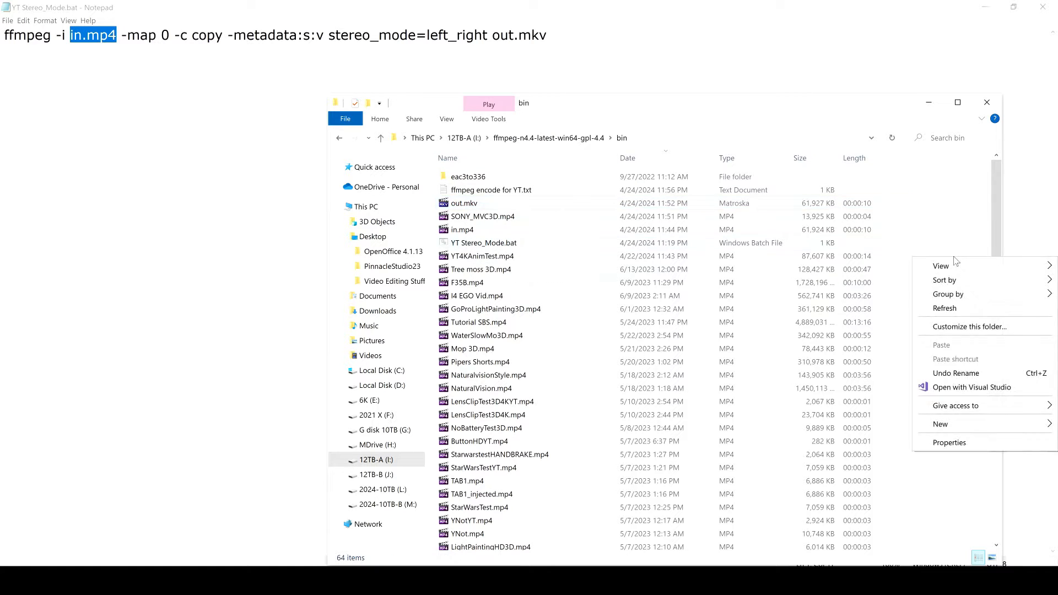
# Step: Create a new text document in the bin folder, paste the ffmpeg stereo_mode=left_right command, and save it on close
pyautogui.click(940, 423)
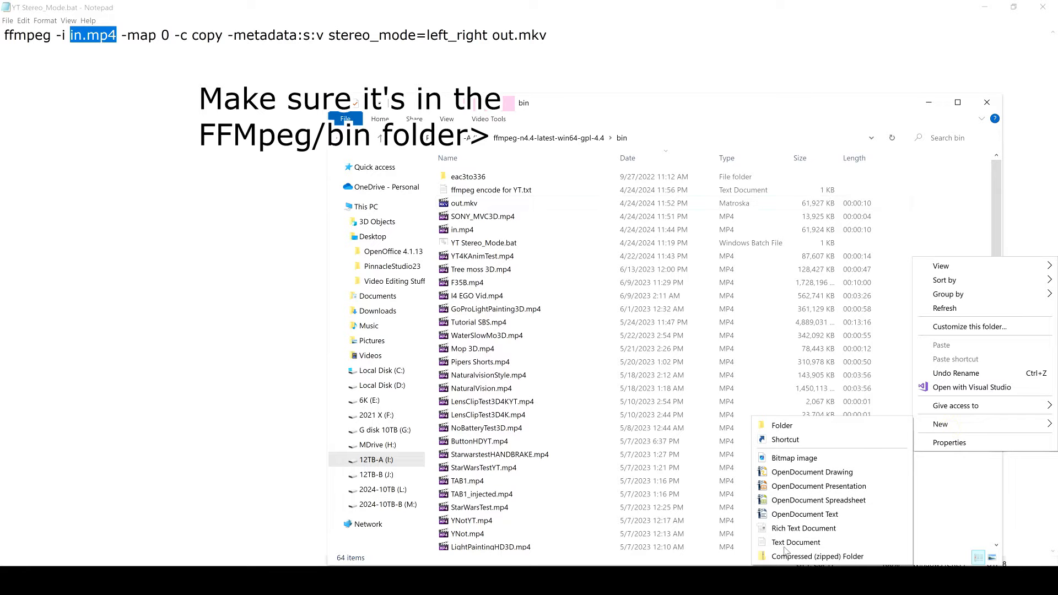
pyautogui.click(797, 542)
pyautogui.write('YT metadata 3D.txt')
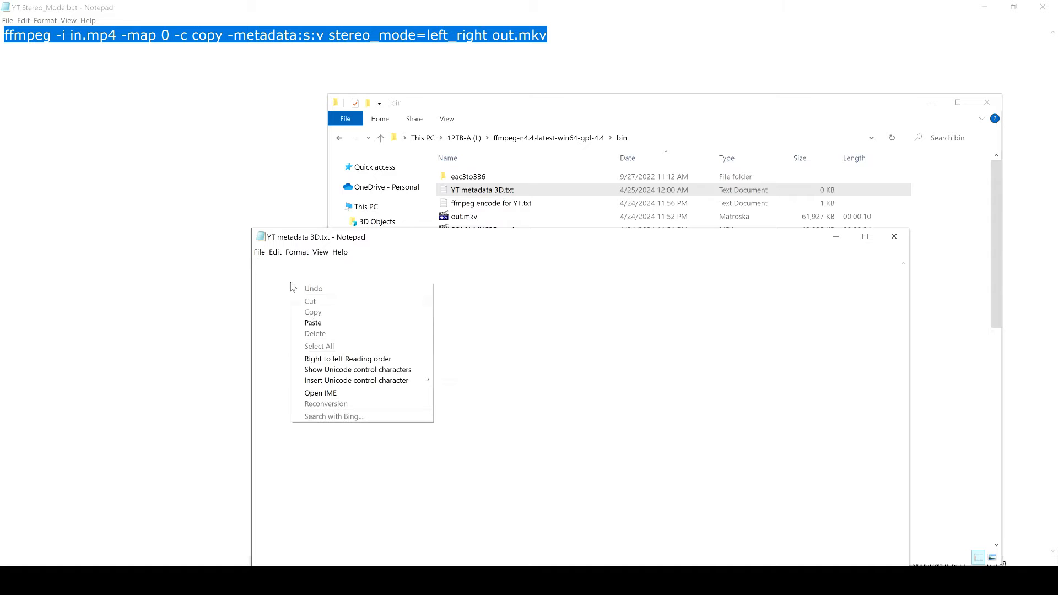
pyautogui.click(312, 323)
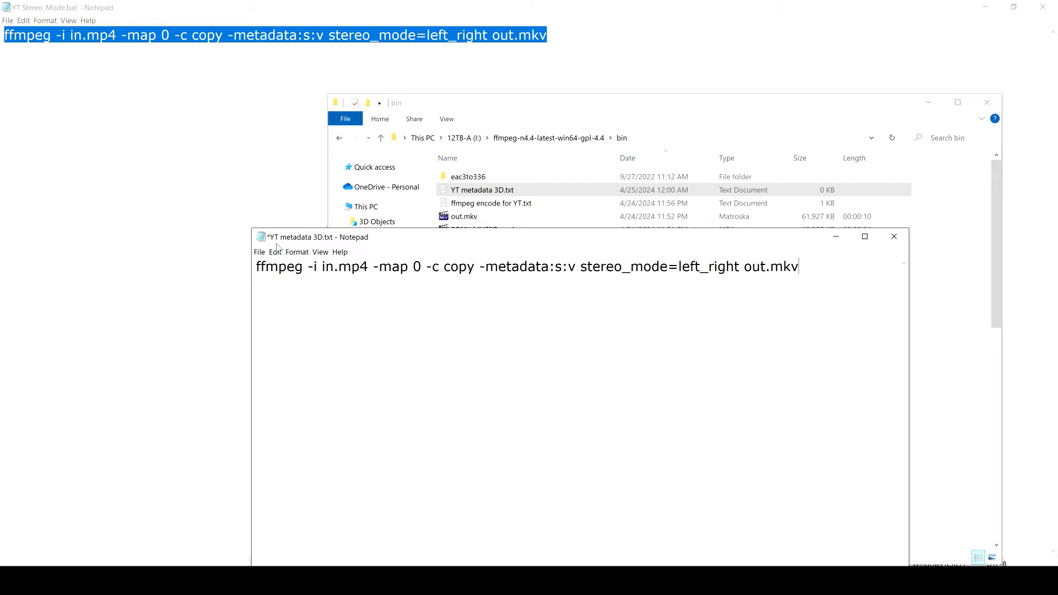
pyautogui.click(894, 236)
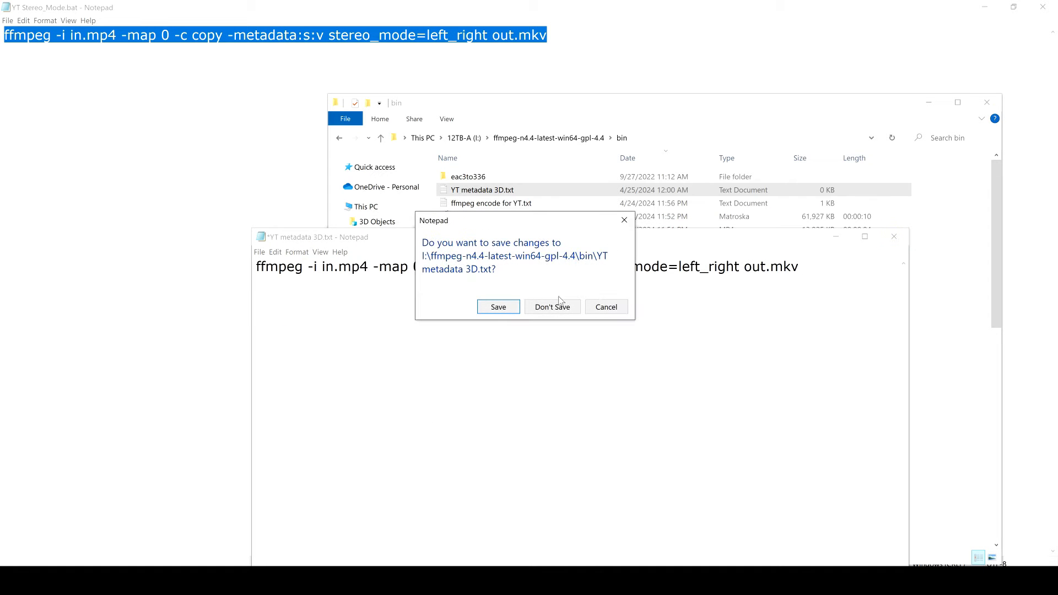
pyautogui.click(551, 306)
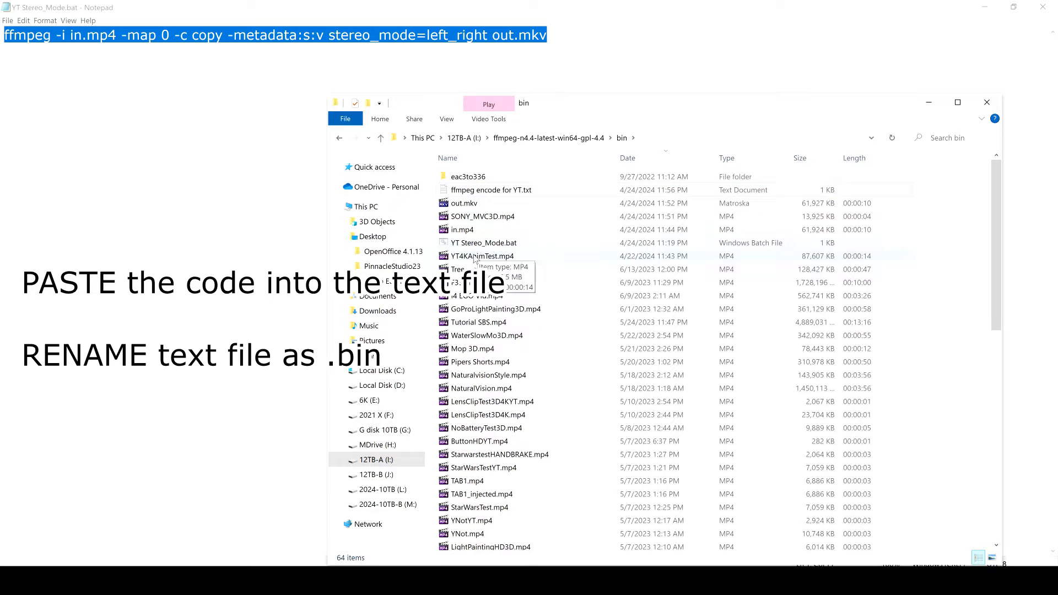
pyautogui.moveTo(488, 248)
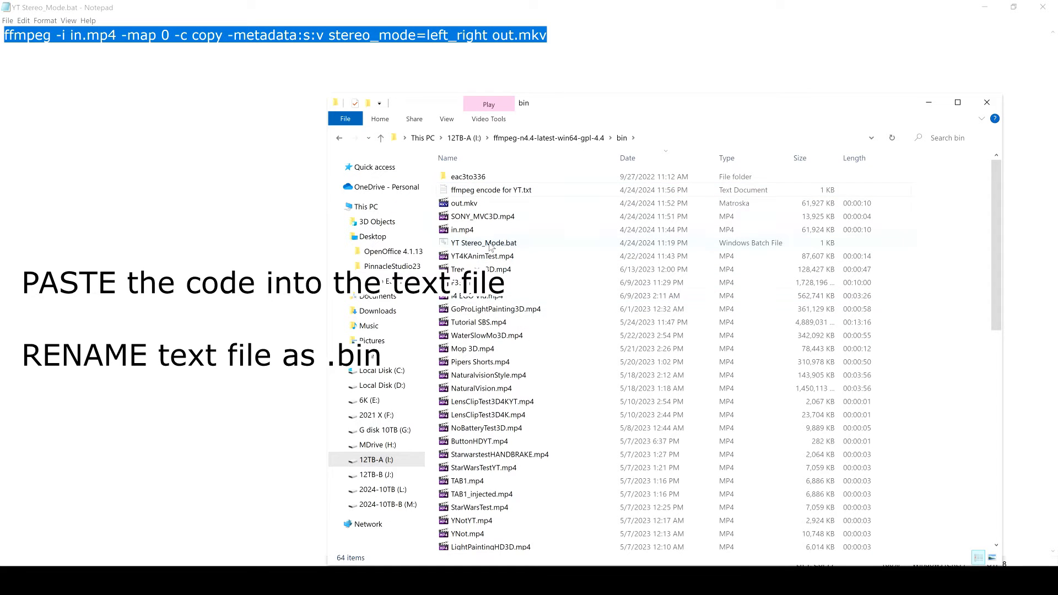
# Step: Select YT Stereo_Mode.bat in the bin folder, then return to the YouTube 3D upload help page
pyautogui.click(482, 242)
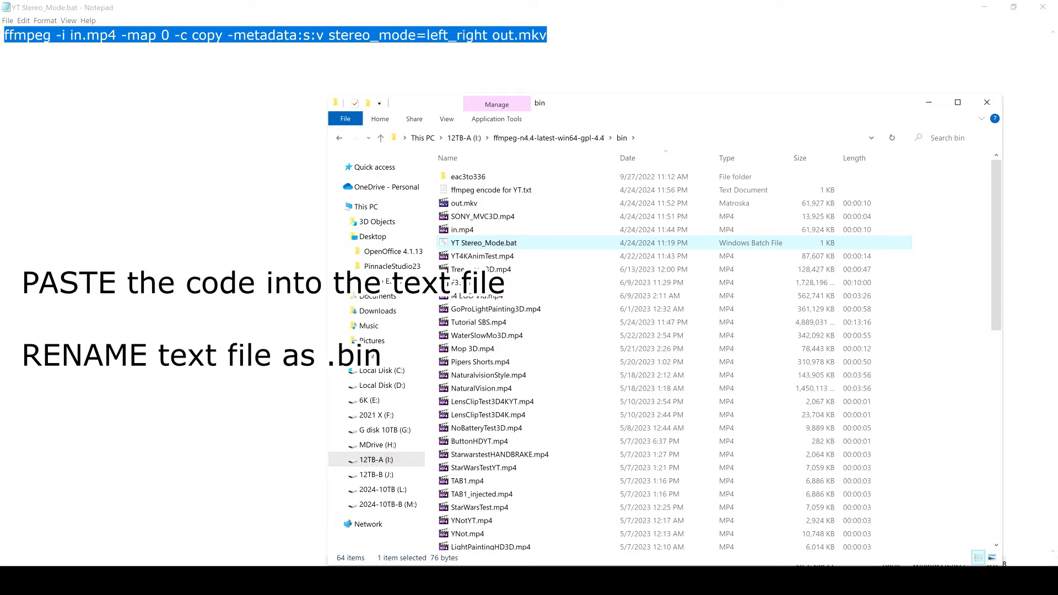
pyautogui.moveTo(524, 323)
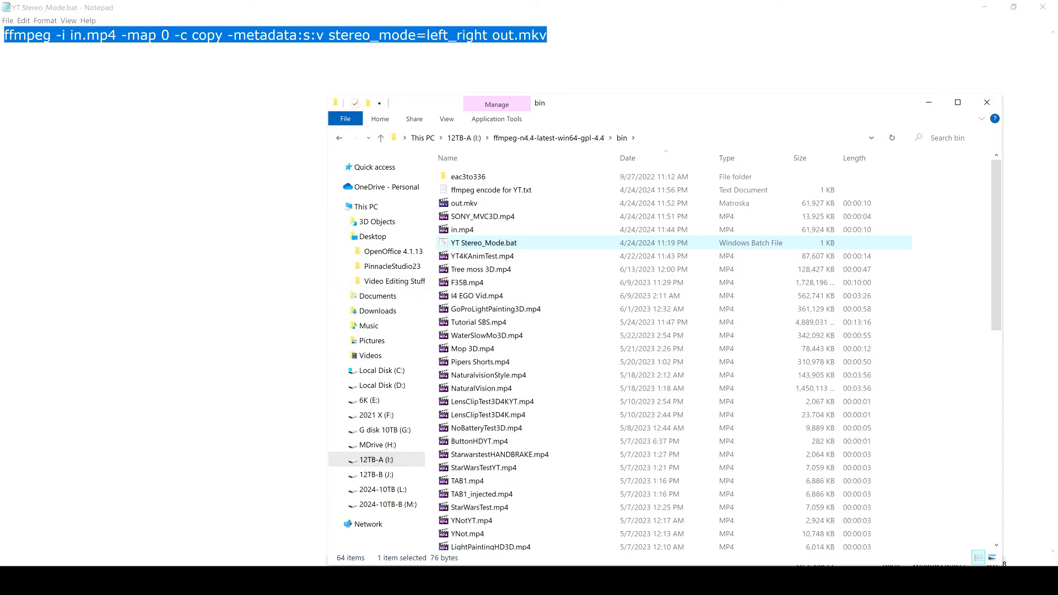
pyautogui.click(232, 13)
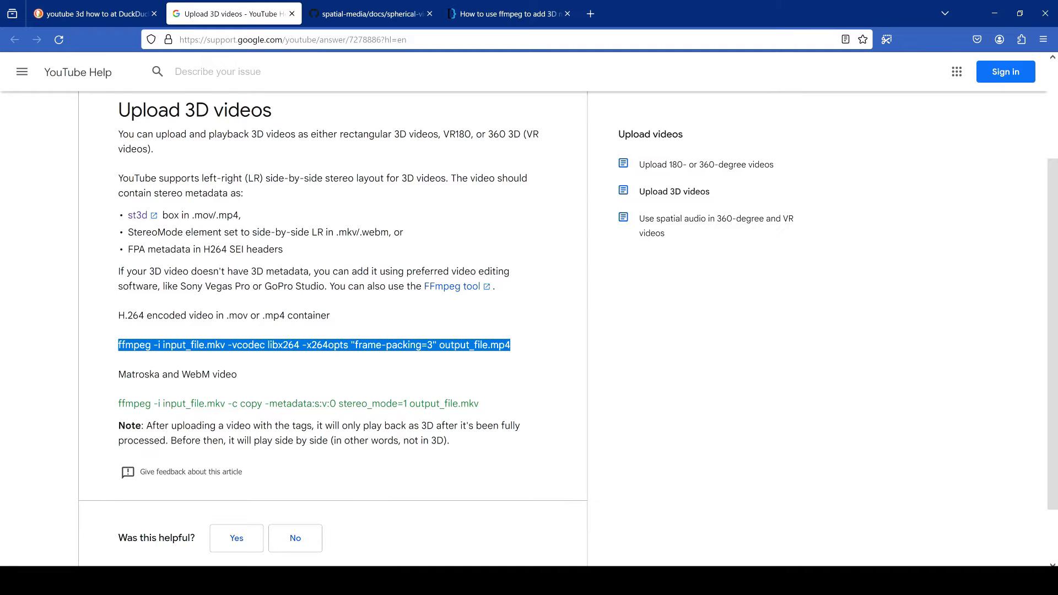
# Step: From the st3d link, reach the spatial-media spec and highlight the Stereoscopic Left-Right (value 2) stereo_mode entry
pyautogui.rightClick(138, 215)
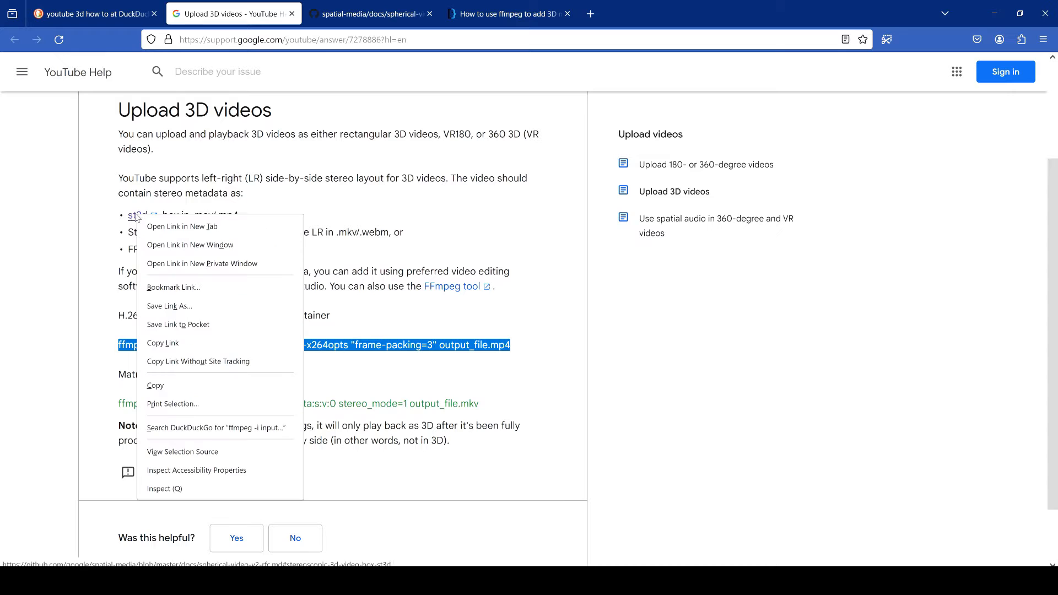
pyautogui.click(371, 13)
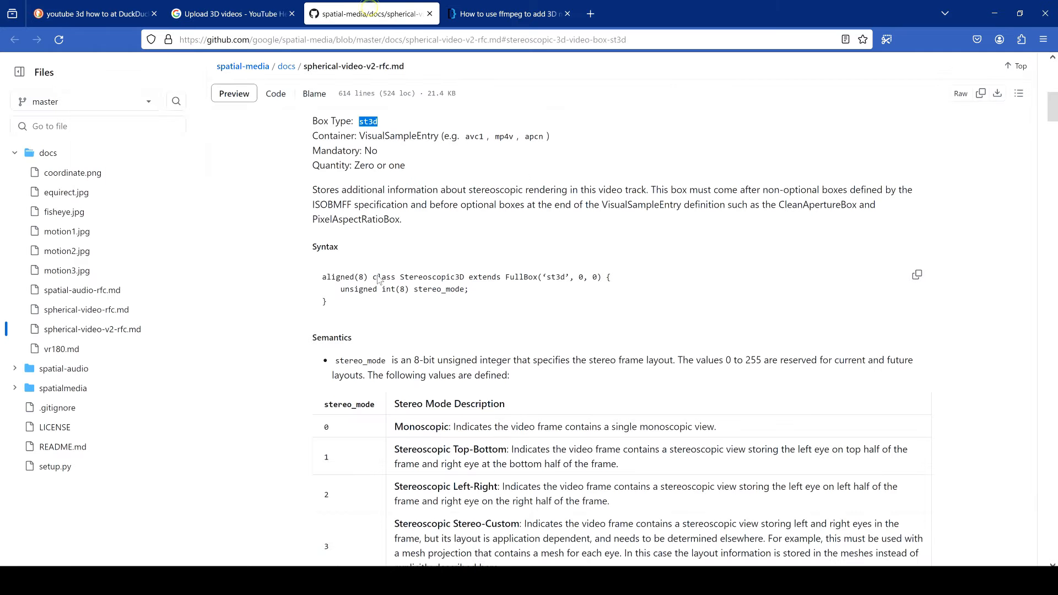
pyautogui.moveTo(491, 329)
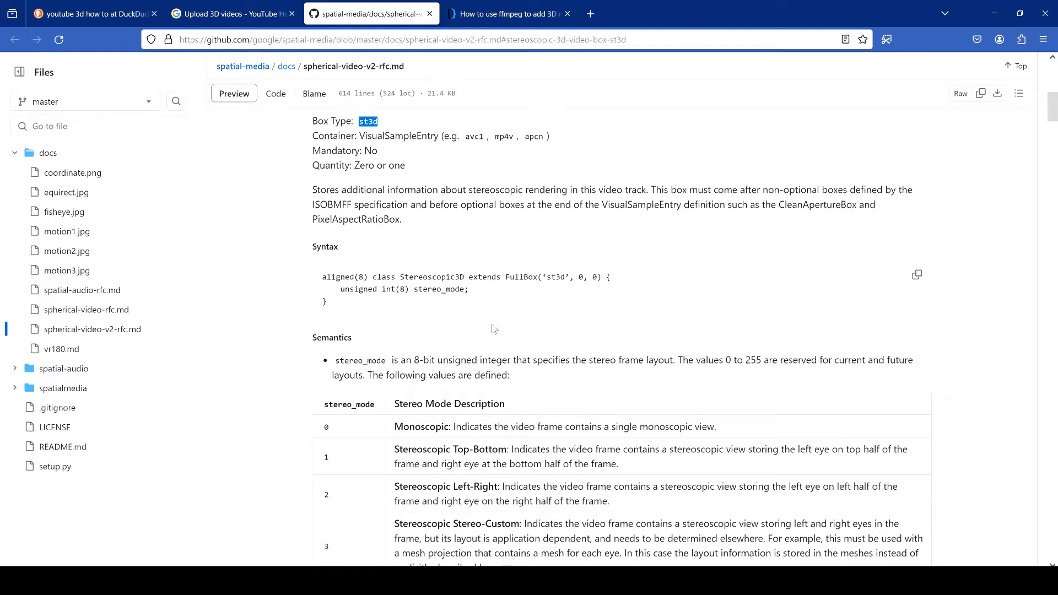
pyautogui.scroll(-3)
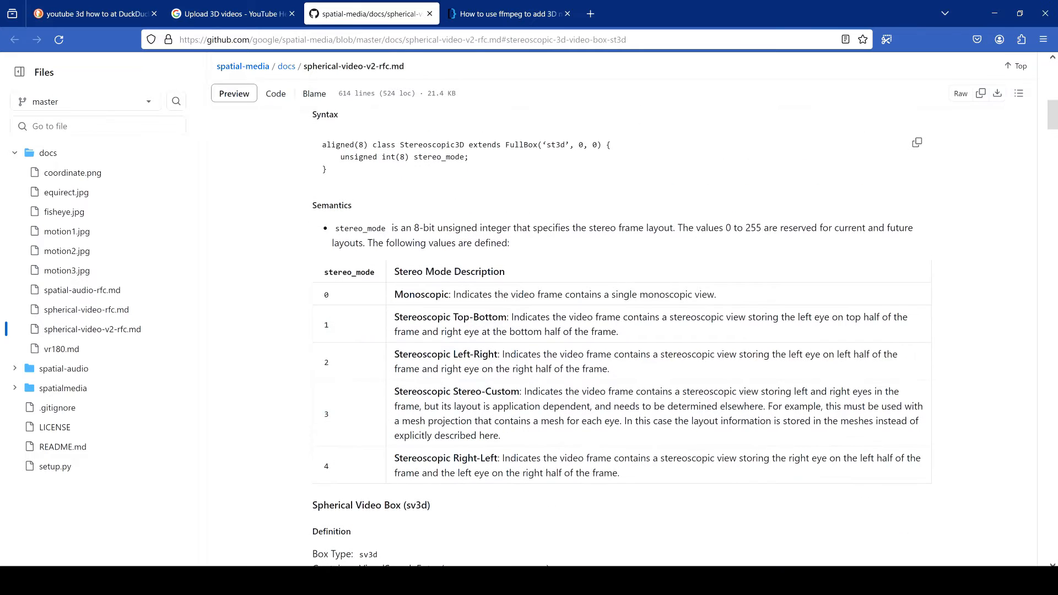
pyautogui.doubleClick(445, 354)
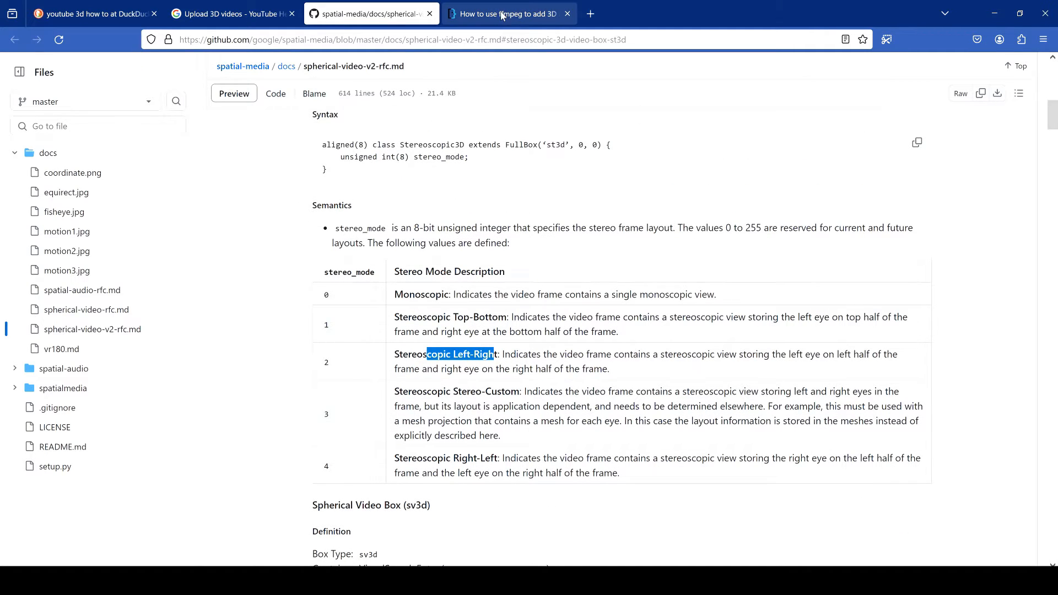
# Step: Locate the Super User answer's ffmpeg -metadata:s:v stereo_mode=left_right command writing to out.mkv
pyautogui.click(503, 13)
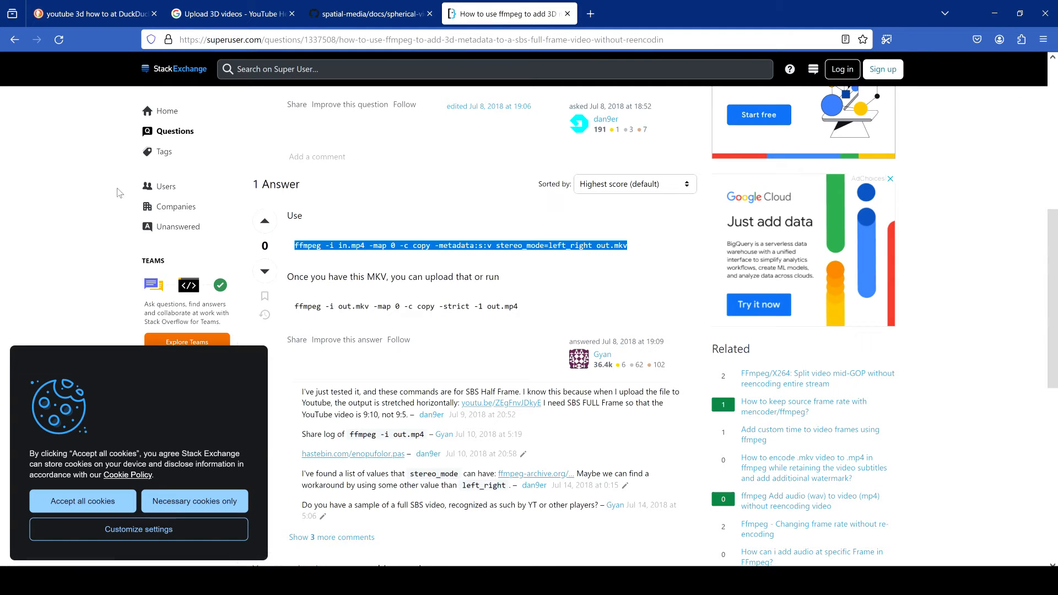
pyautogui.scroll(3)
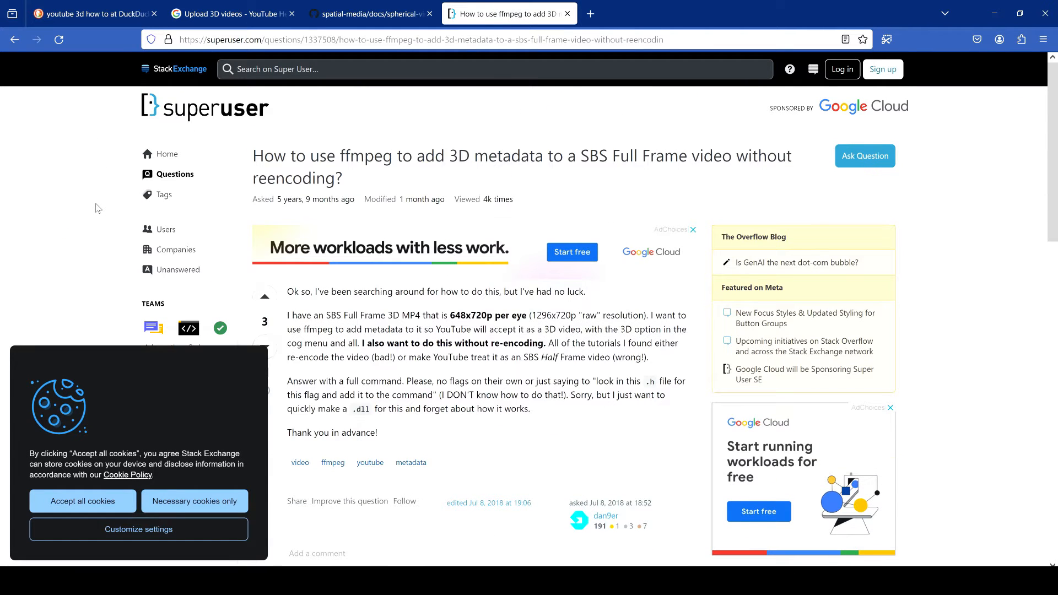
pyautogui.scroll(-3)
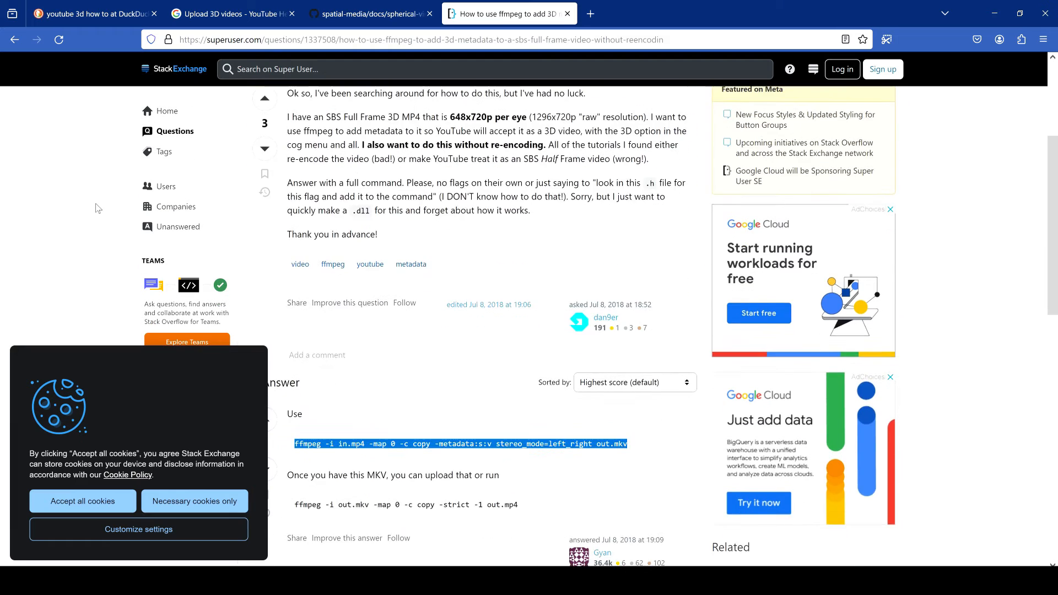
pyautogui.scroll(-3)
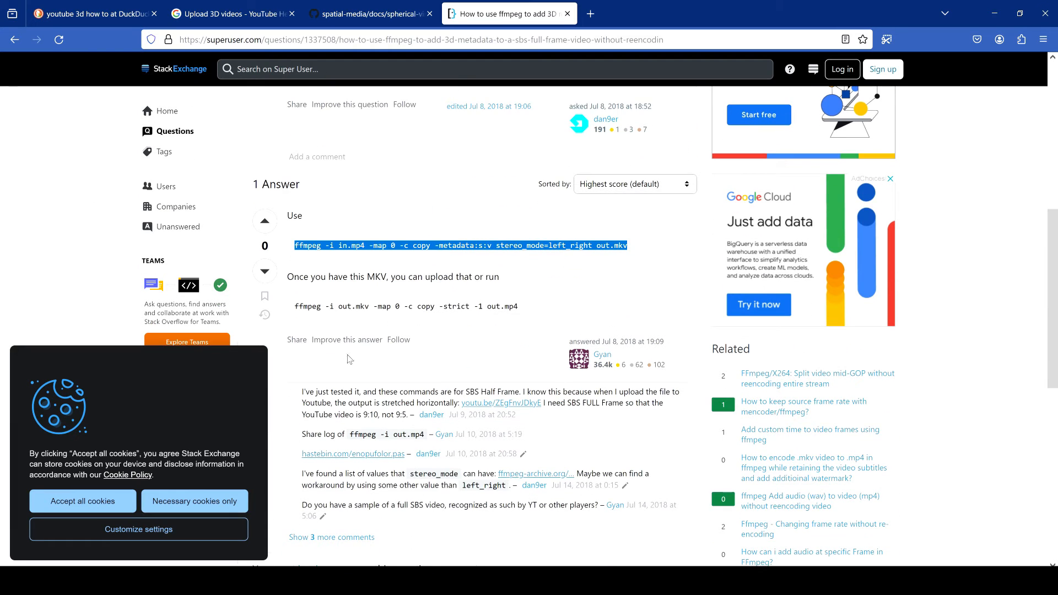
pyautogui.moveTo(639, 357)
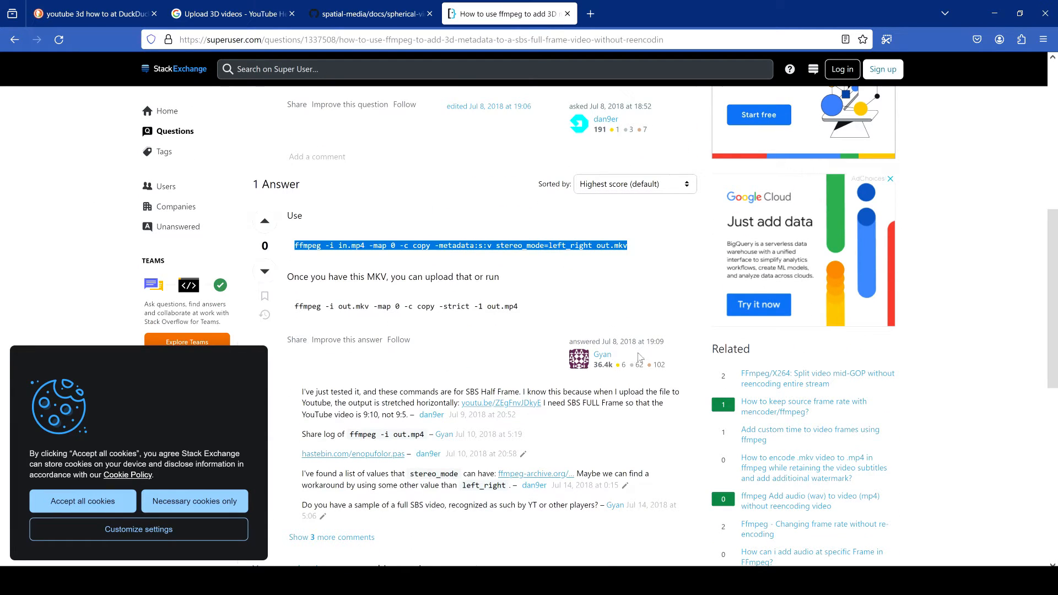
pyautogui.moveTo(449, 256)
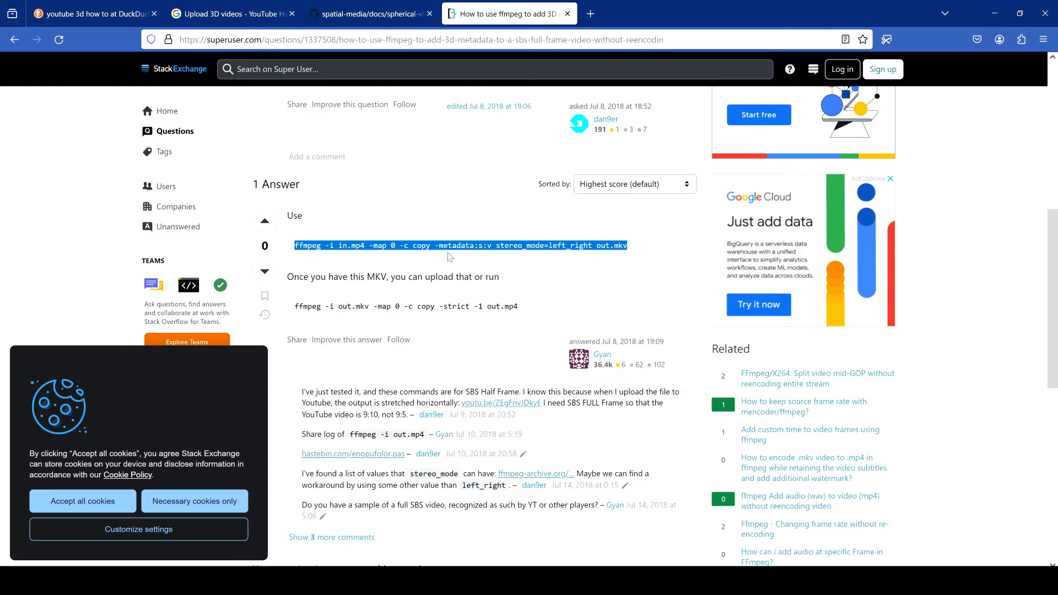
pyautogui.moveTo(547, 359)
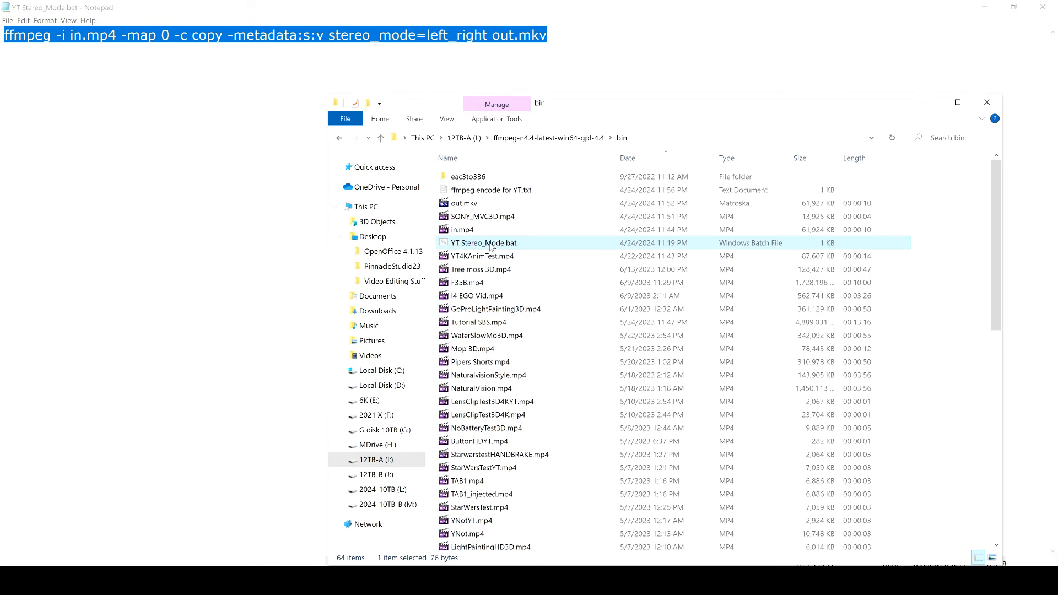
pyautogui.moveTo(492, 245)
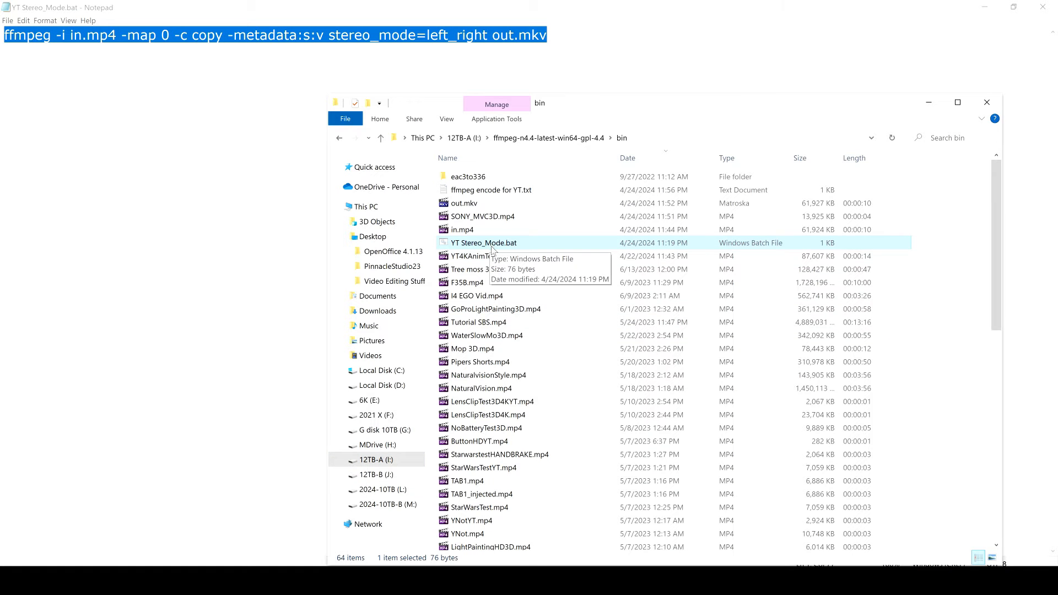
pyautogui.moveTo(521, 234)
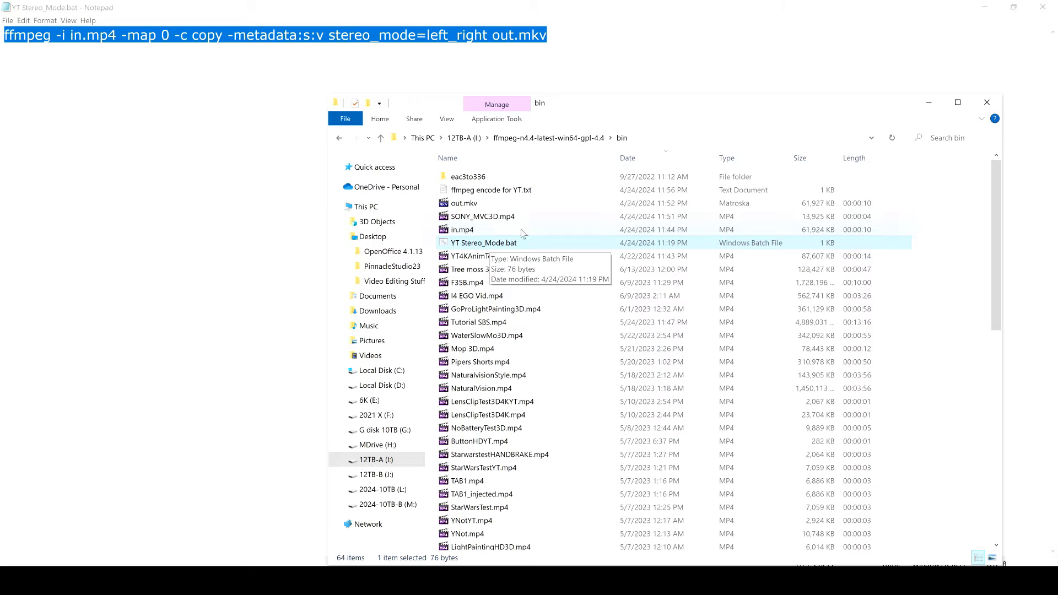
pyautogui.moveTo(500, 243)
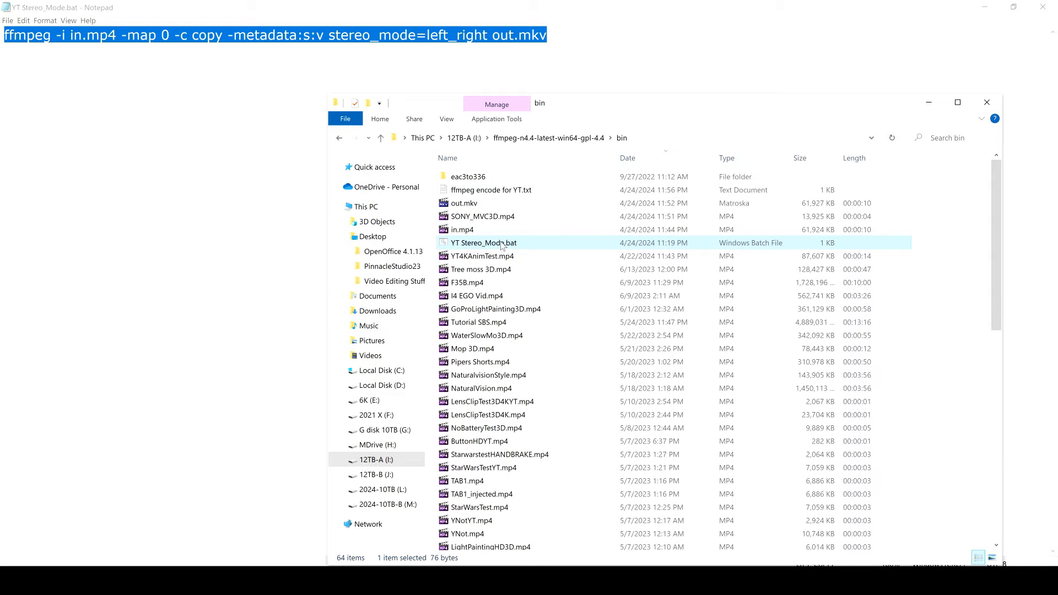
pyautogui.moveTo(464, 220)
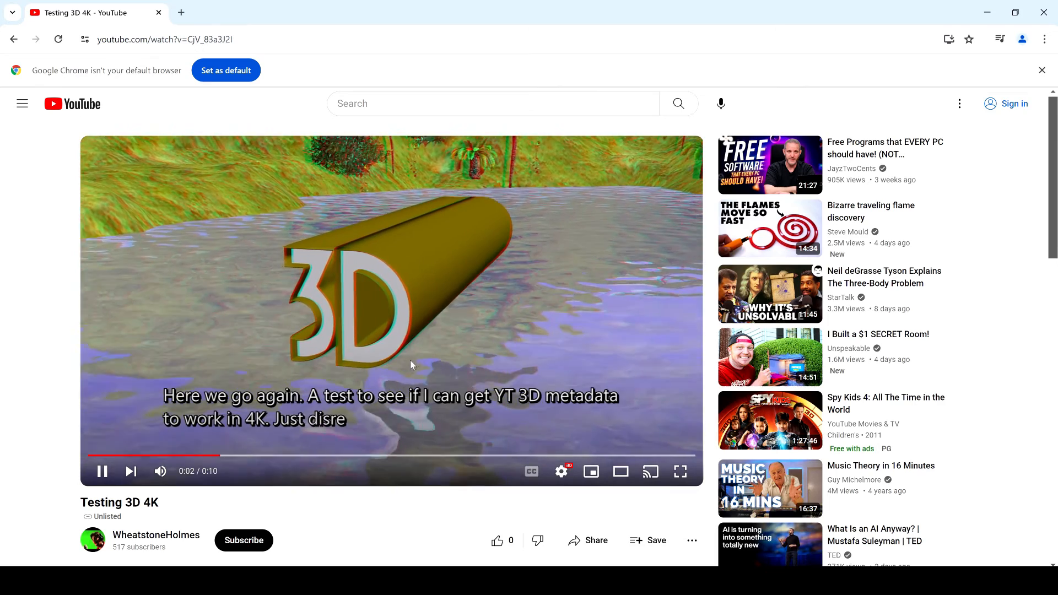
# Step: Play and pause the Testing 3D 4K YouTube video to check its red-cyan anaglyph 3D playback
pyautogui.click(560, 470)
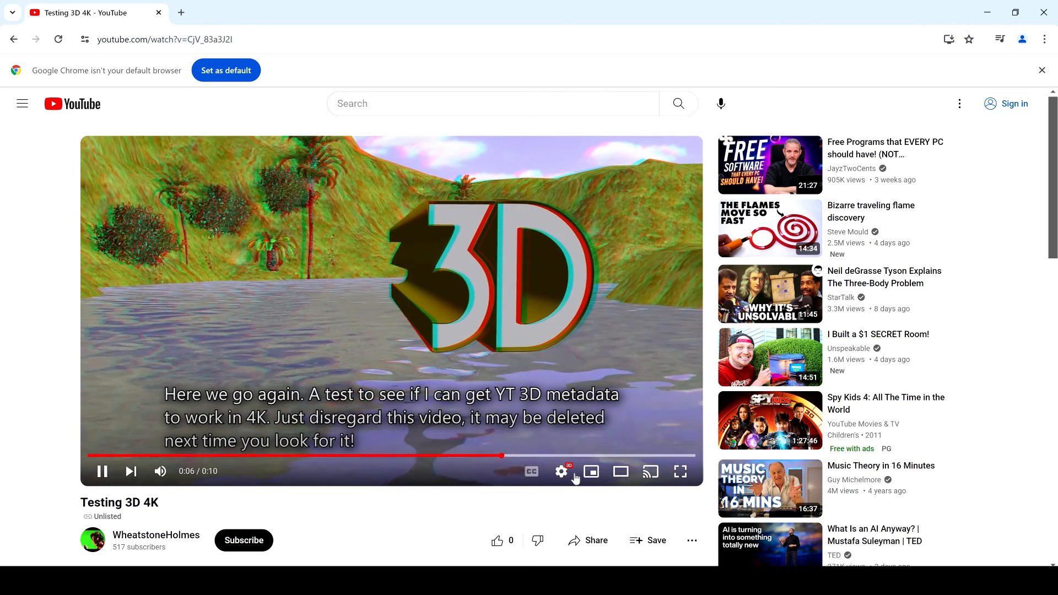
pyautogui.click(561, 470)
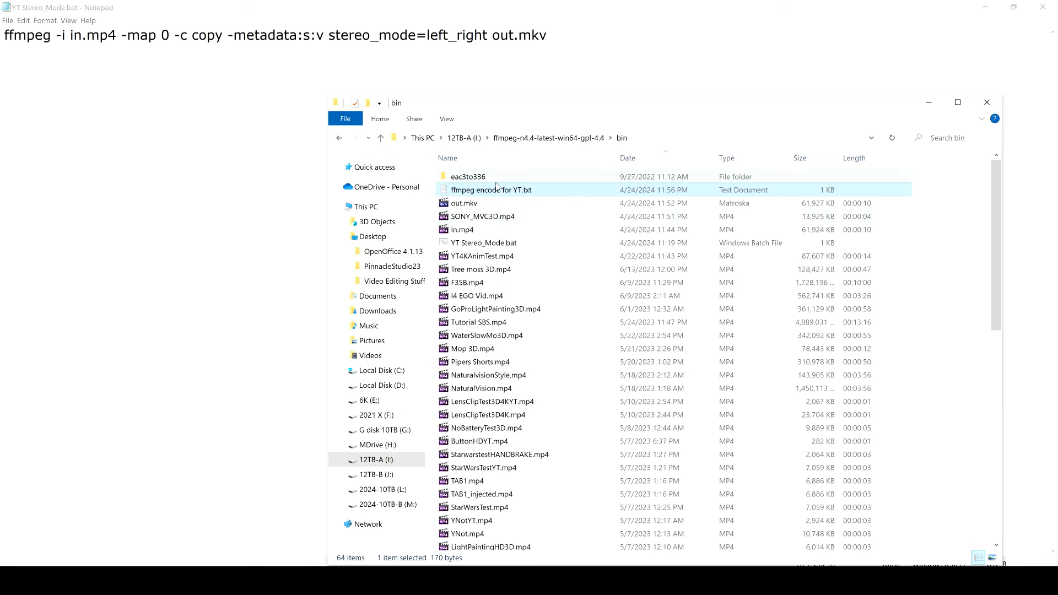
pyautogui.moveTo(516, 251)
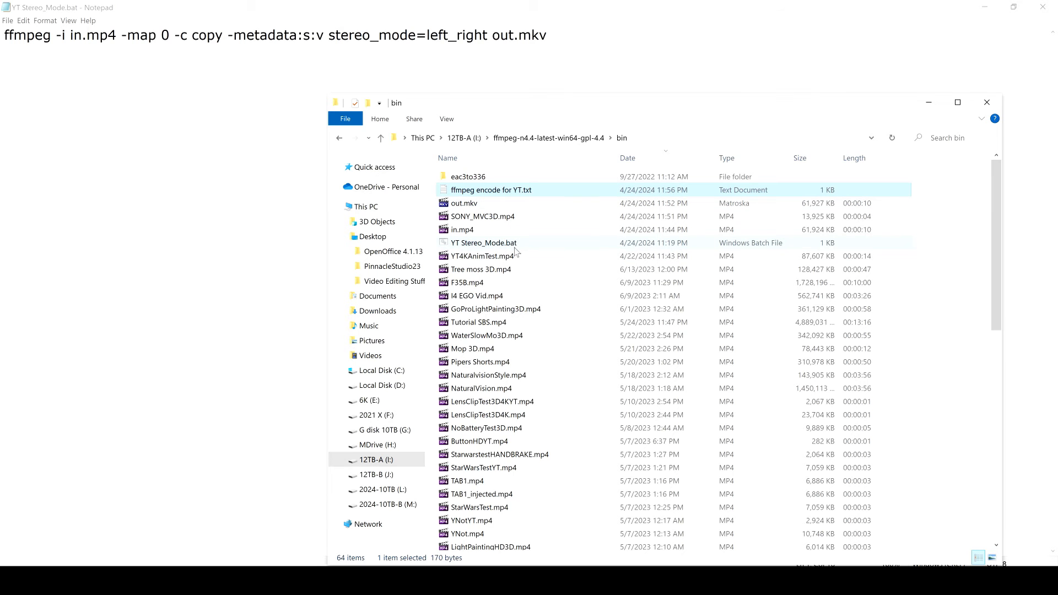
pyautogui.moveTo(486, 250)
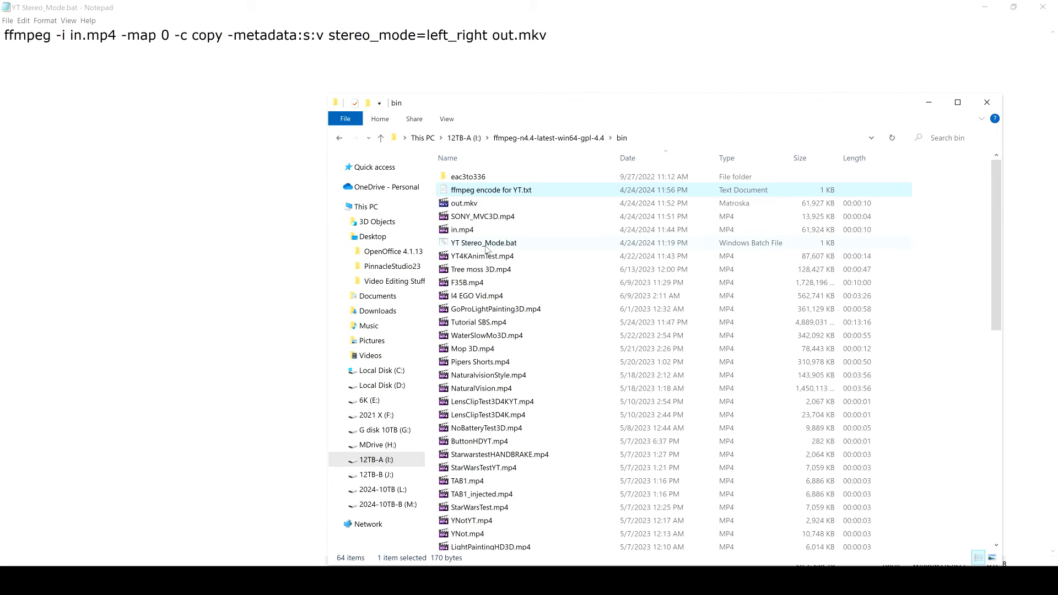
pyautogui.moveTo(462, 229)
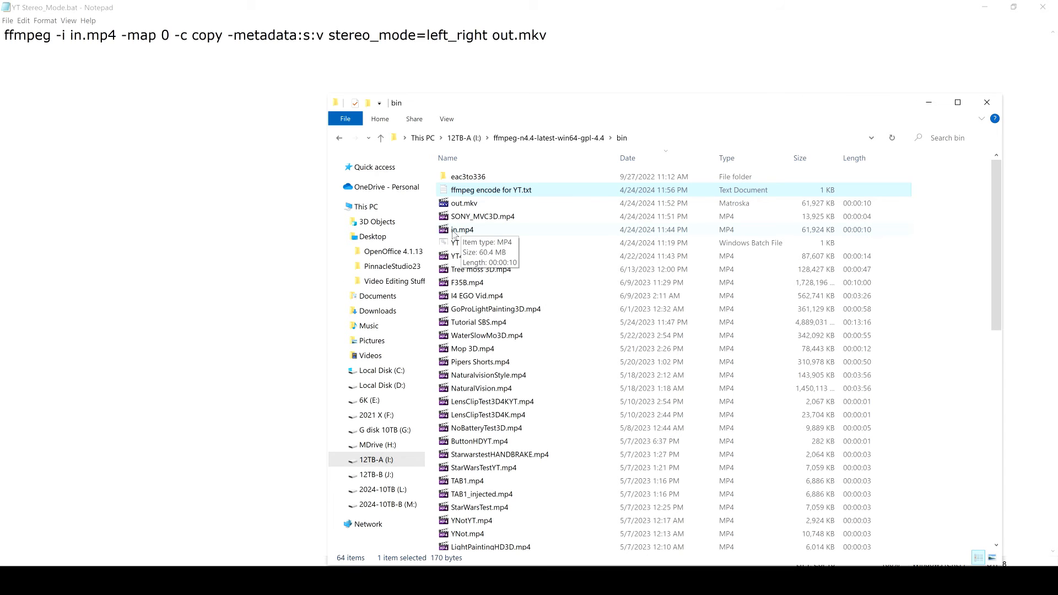
# Step: Rename out.mkv to ForYTUpload4-25-2024.mkv, then select SONY_MVC3D.mp4
pyautogui.click(464, 202)
pyautogui.write('ForYTUpload')
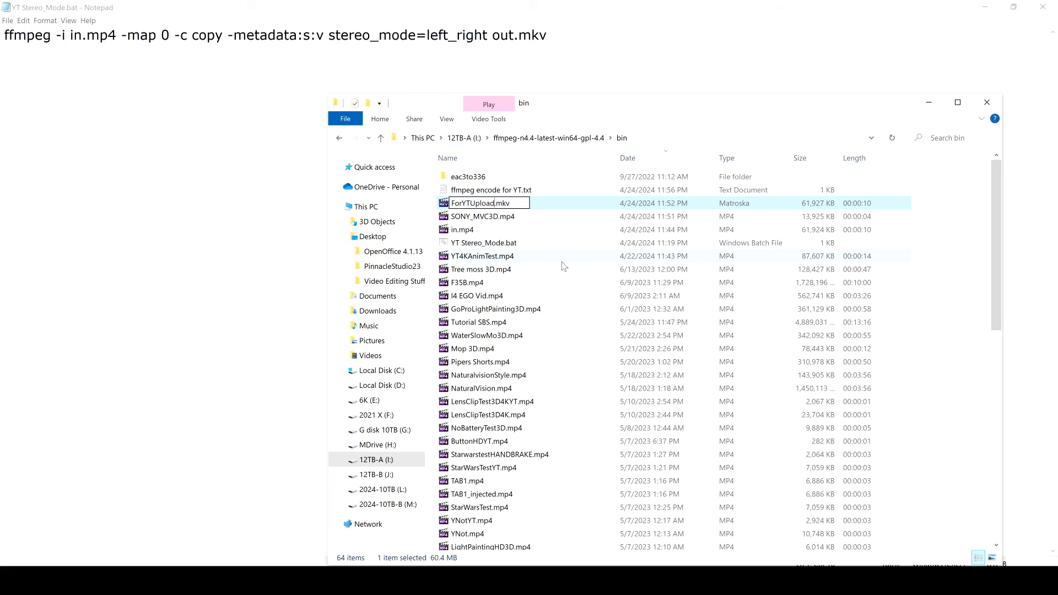
pyautogui.write('4-')
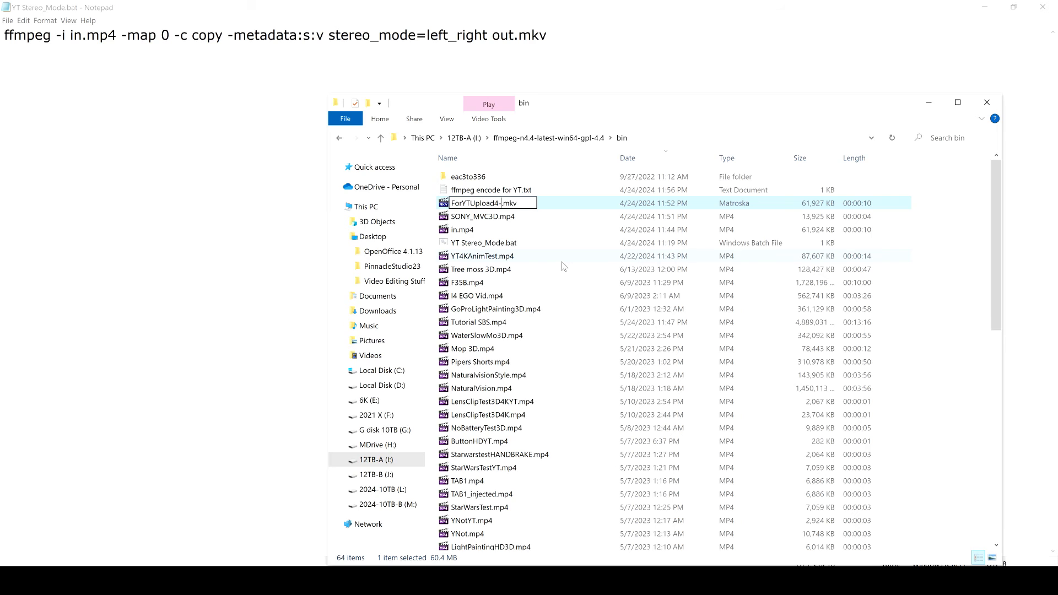
pyautogui.write('25-2024')
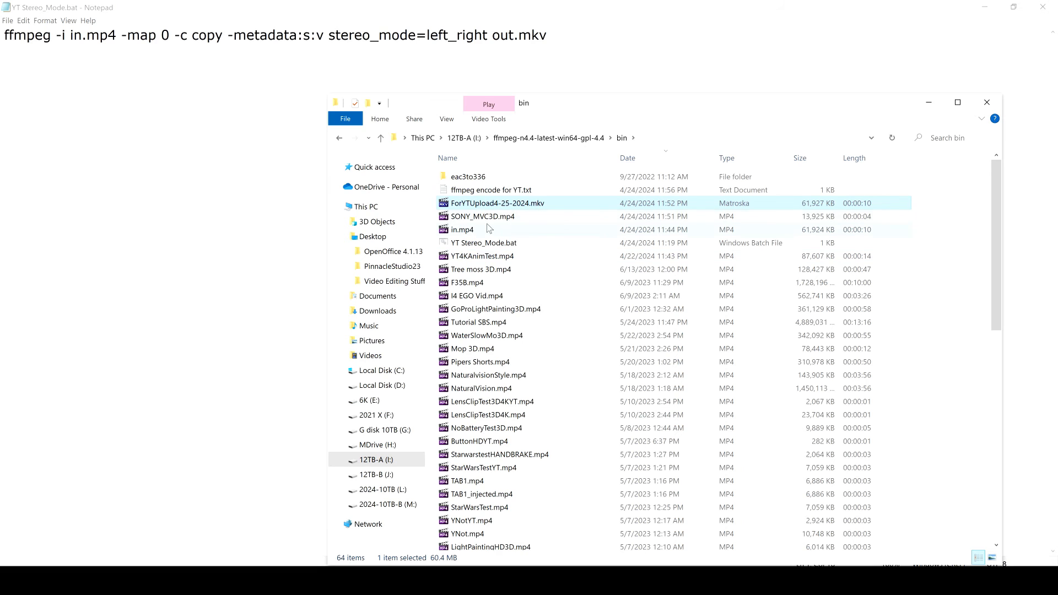
pyautogui.moveTo(482, 242)
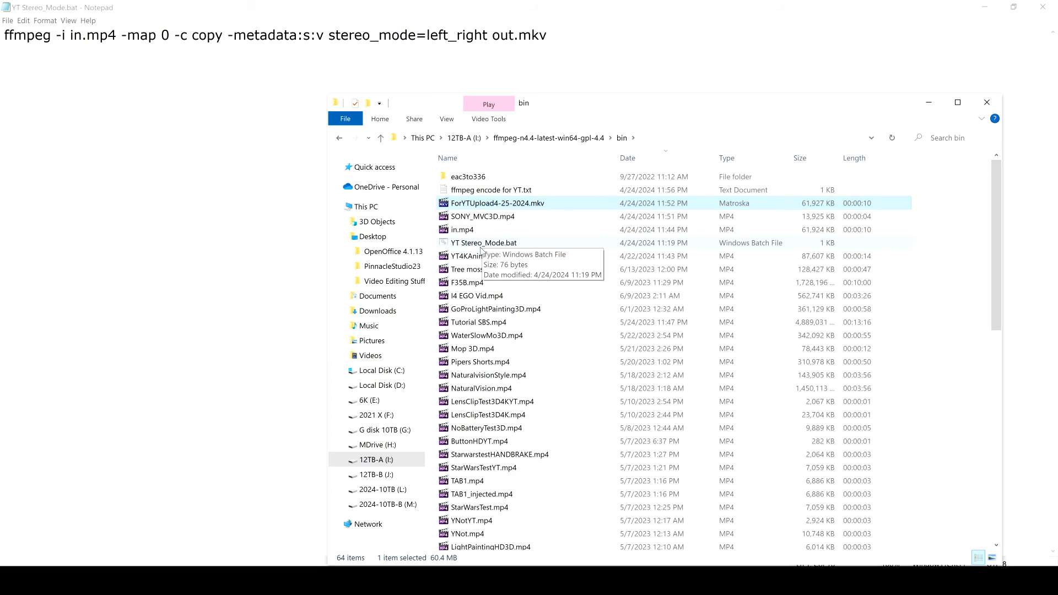
pyautogui.click(482, 216)
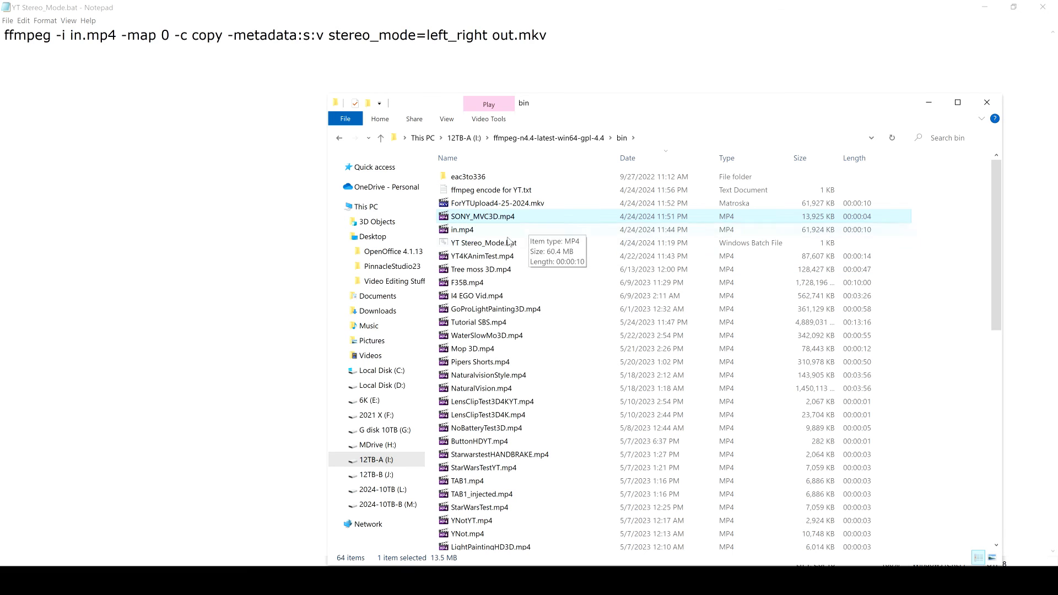
pyautogui.moveTo(529, 255)
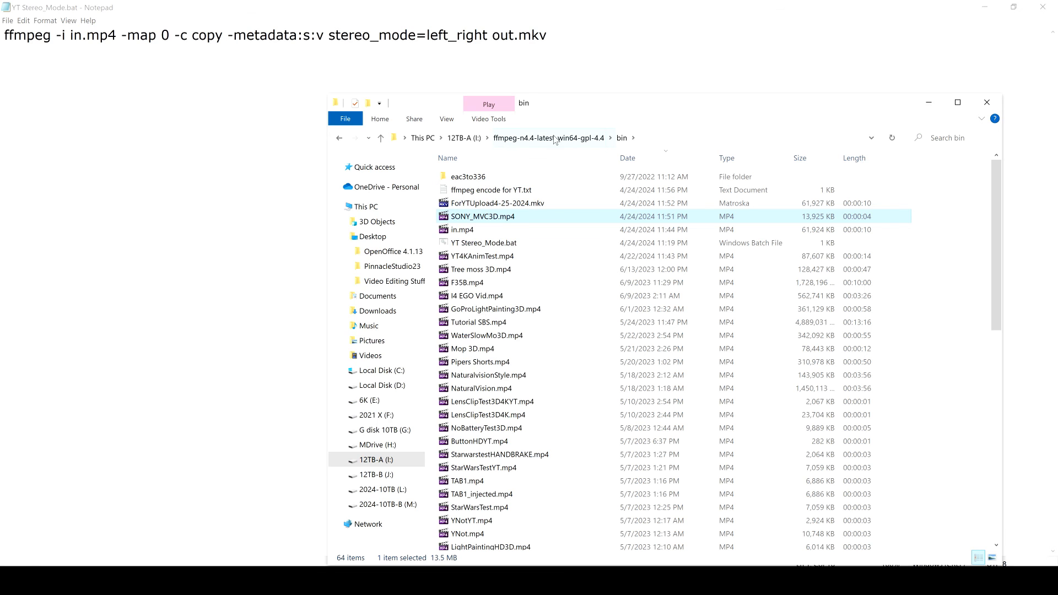
pyautogui.moveTo(573, 146)
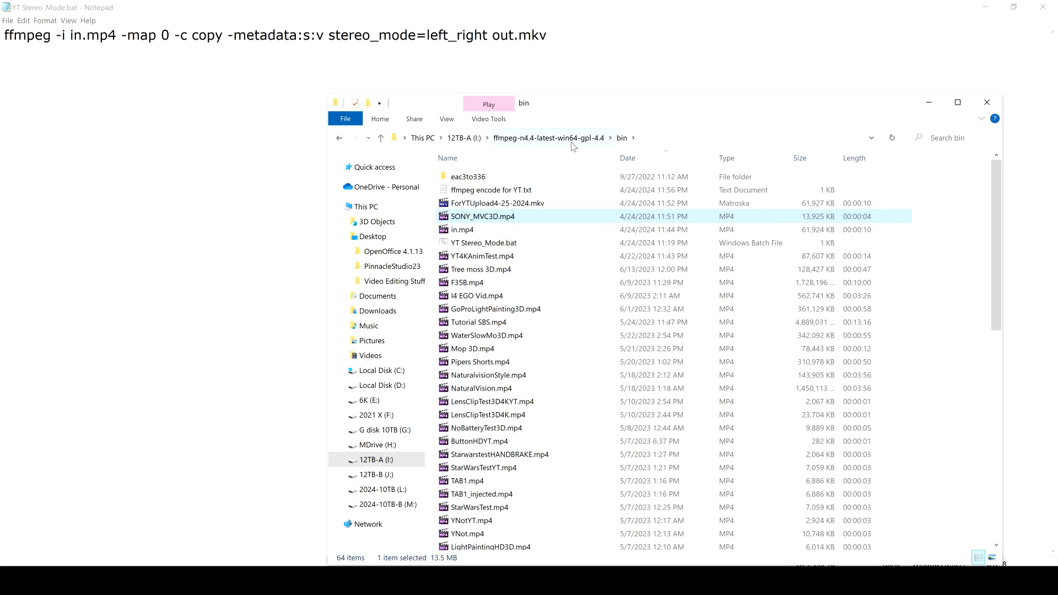
pyautogui.moveTo(580, 155)
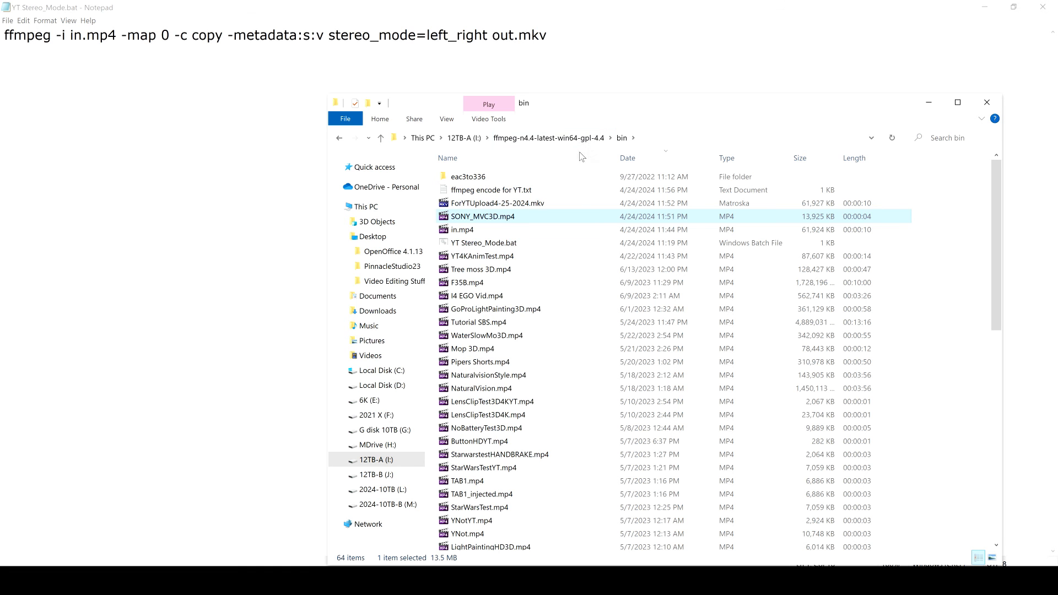
pyautogui.moveTo(562, 307)
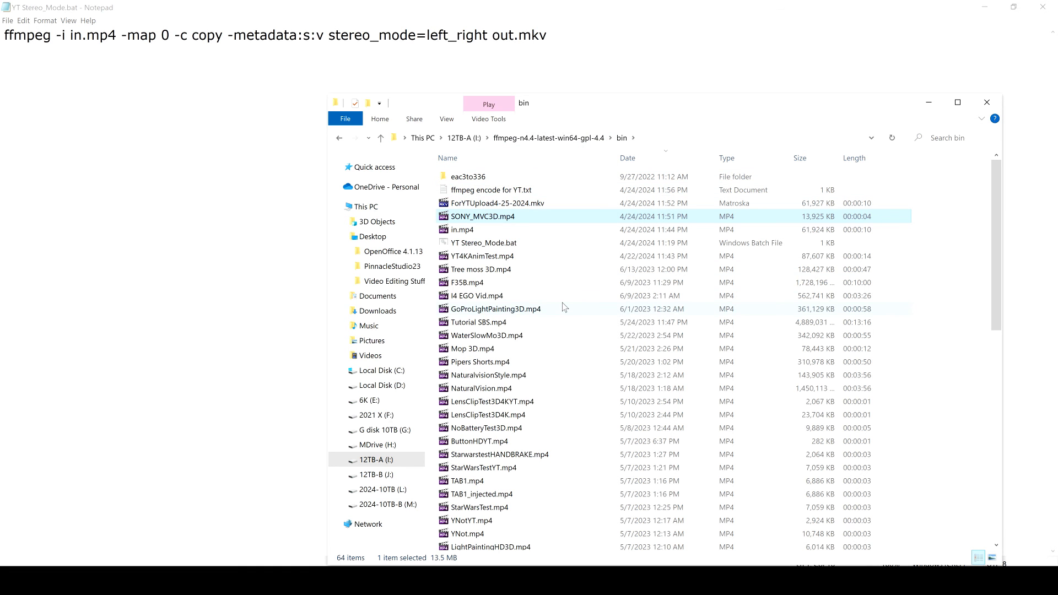